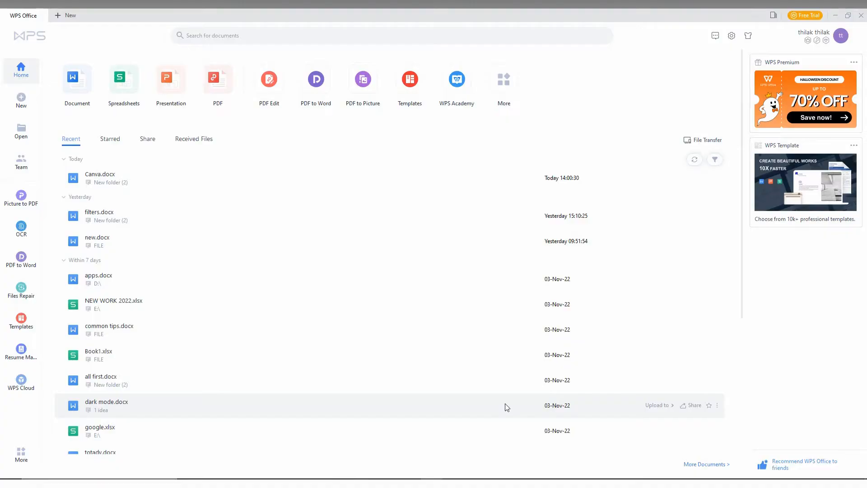
pyautogui.moveTo(751, 72)
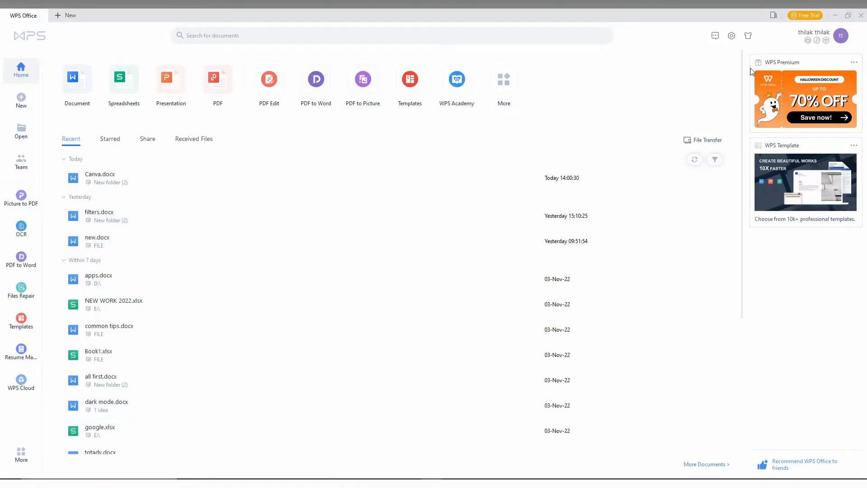
# - Open the Settings gear menu on the home screen, which lists Switch Language
pyautogui.click(731, 35)
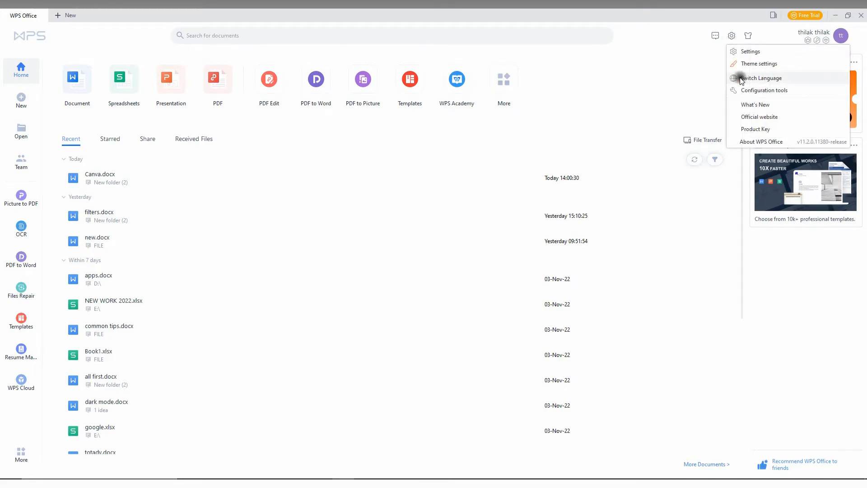
# - Set the interface language to 日本語 (Japanese) in Switch Language and apply it
pyautogui.click(763, 79)
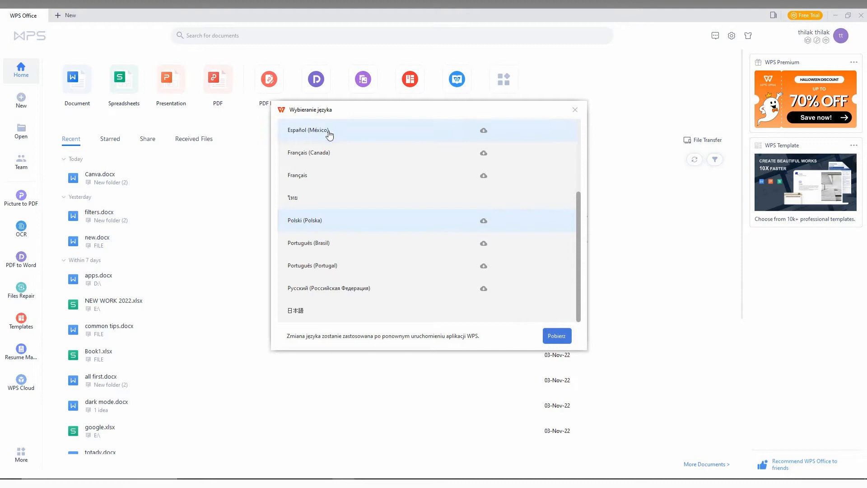
pyautogui.click(295, 310)
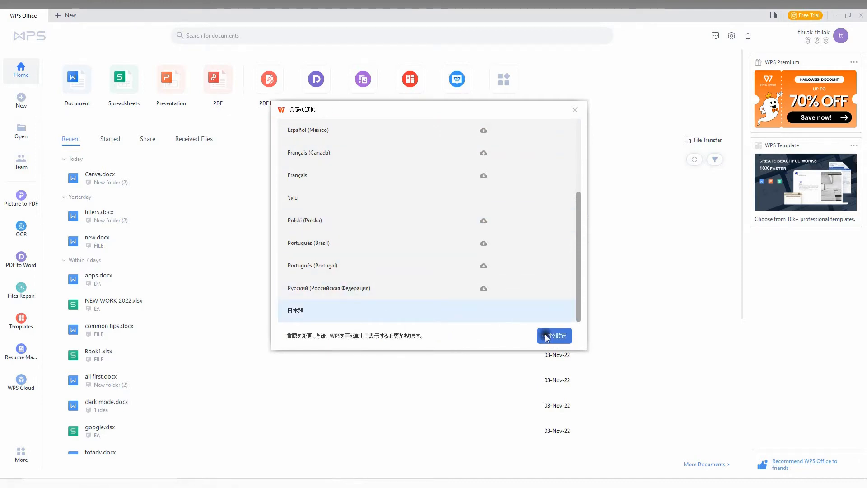
pyautogui.click(554, 335)
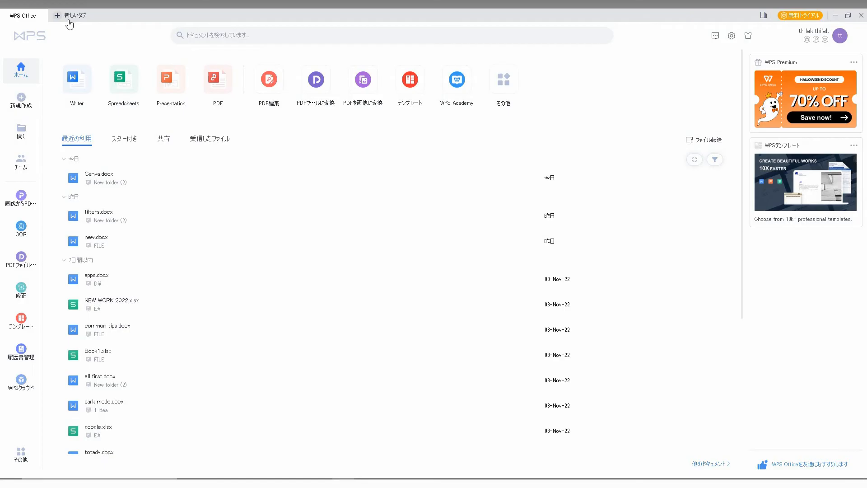
# - Create a blank Writer document in the Japanese interface, then return to the home screen
pyautogui.scroll(-3)
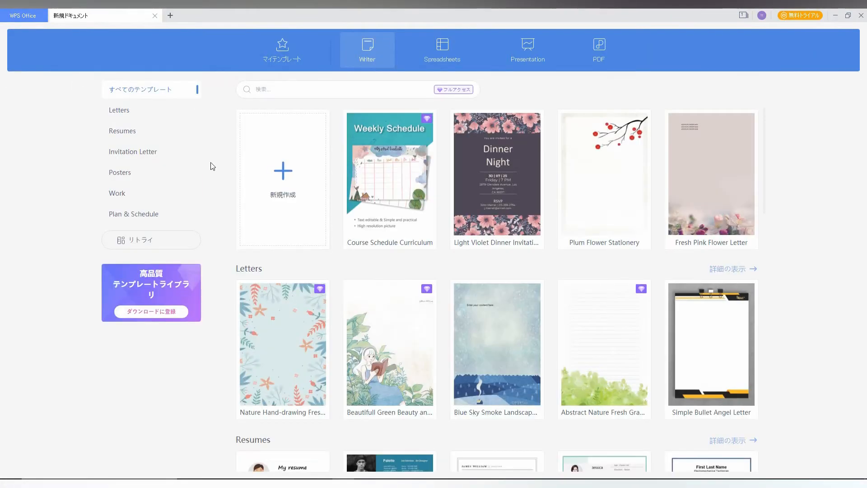
pyautogui.click(282, 180)
pyautogui.write('aaaa')
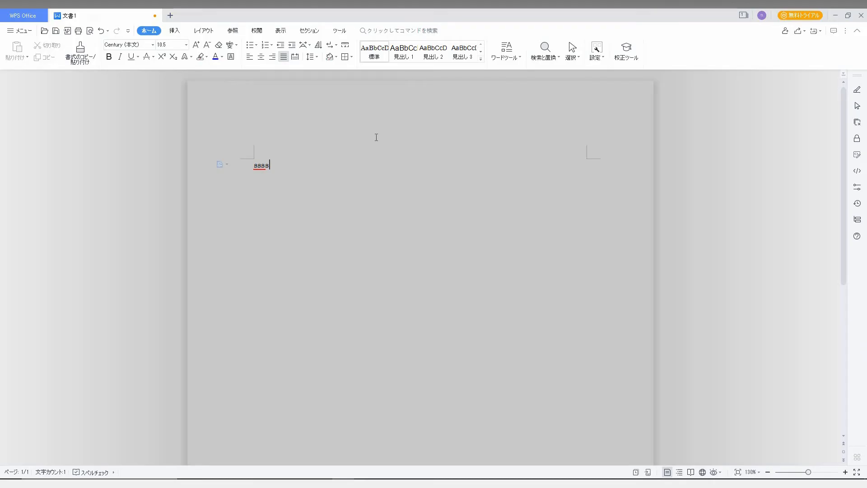
pyautogui.click(169, 15)
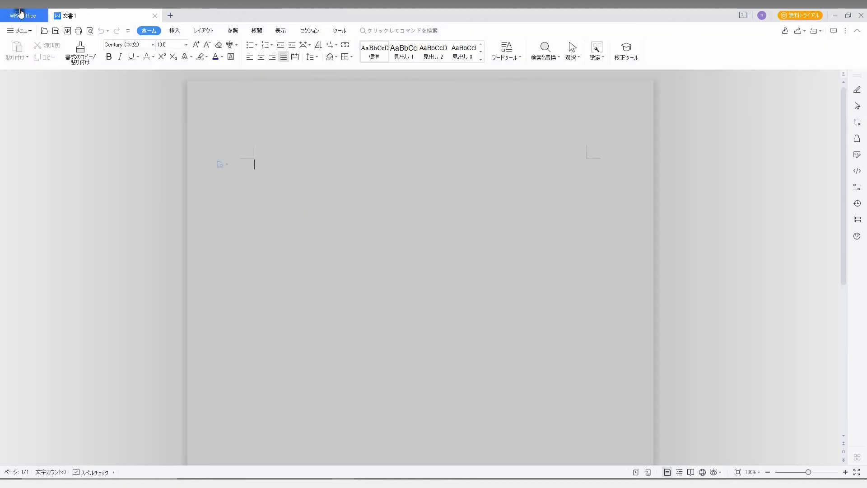
pyautogui.click(22, 15)
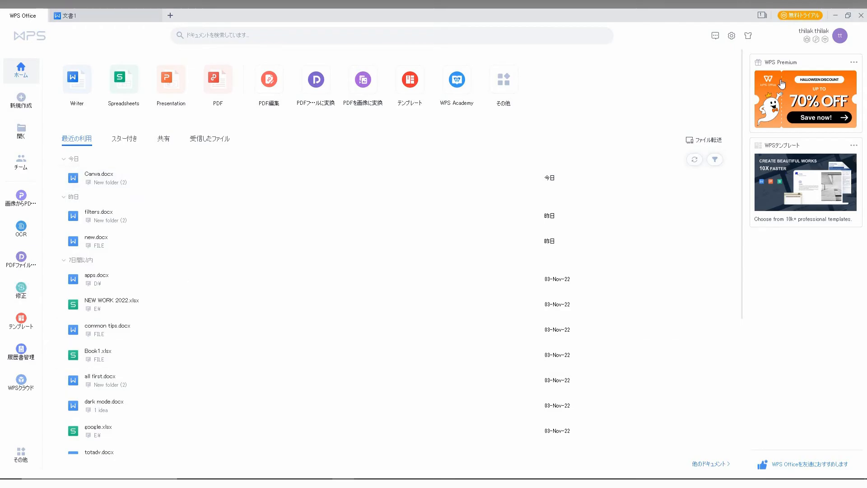
# - Change the interface language to English (USA) and open a blank Document1
pyautogui.click(731, 35)
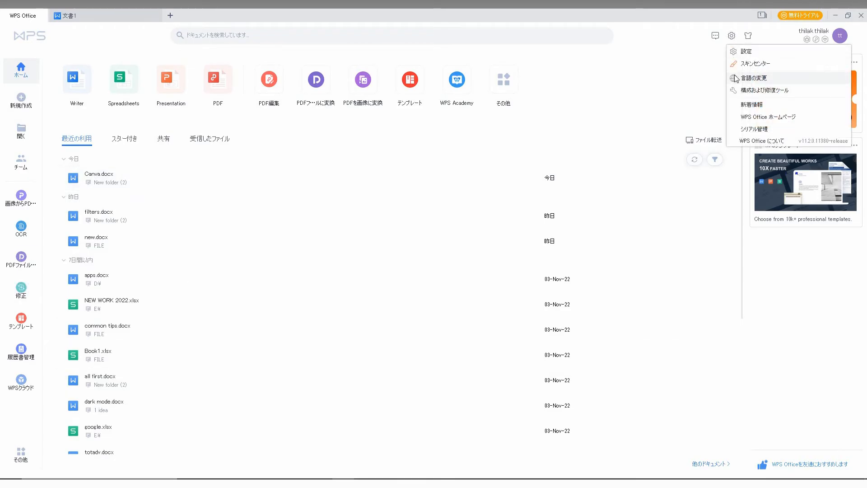
pyautogui.click(752, 78)
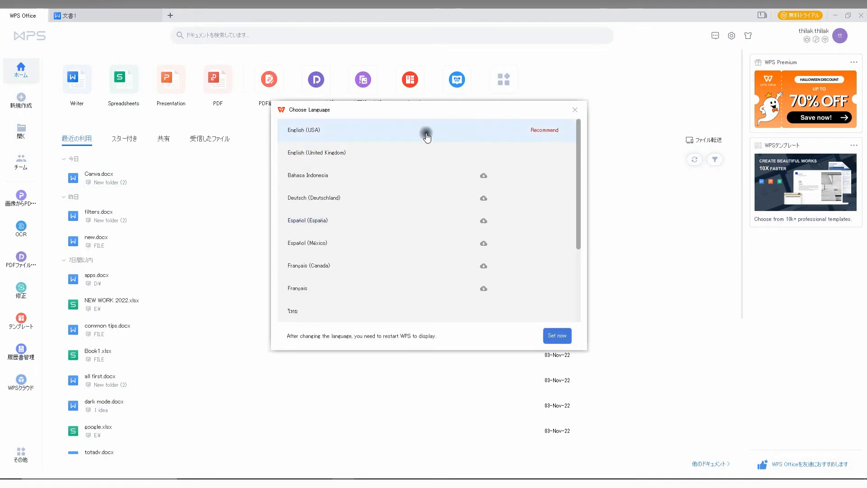
pyautogui.click(557, 336)
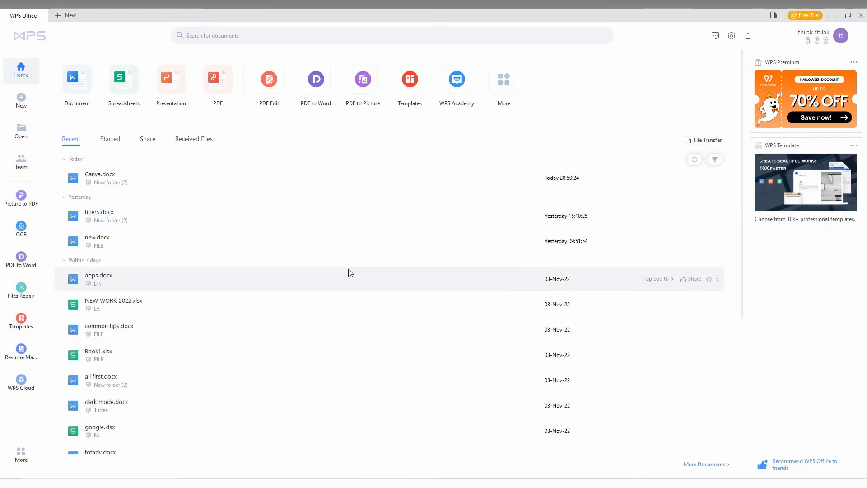
pyautogui.click(65, 15)
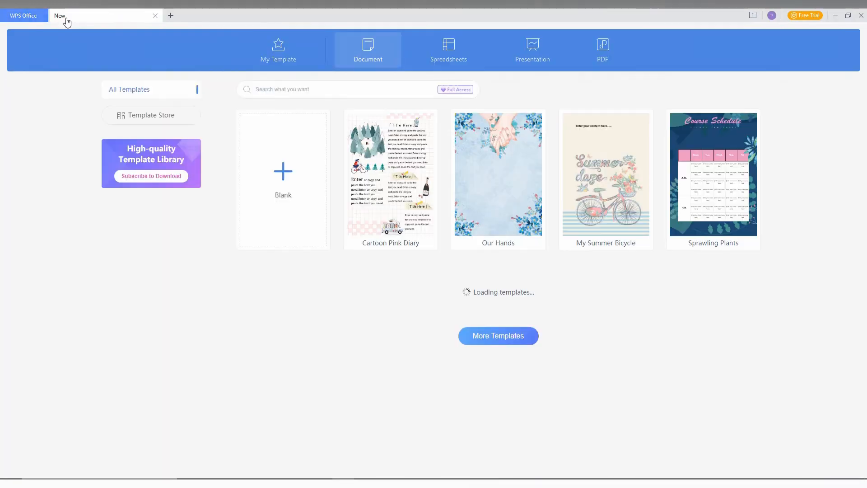
pyautogui.click(282, 174)
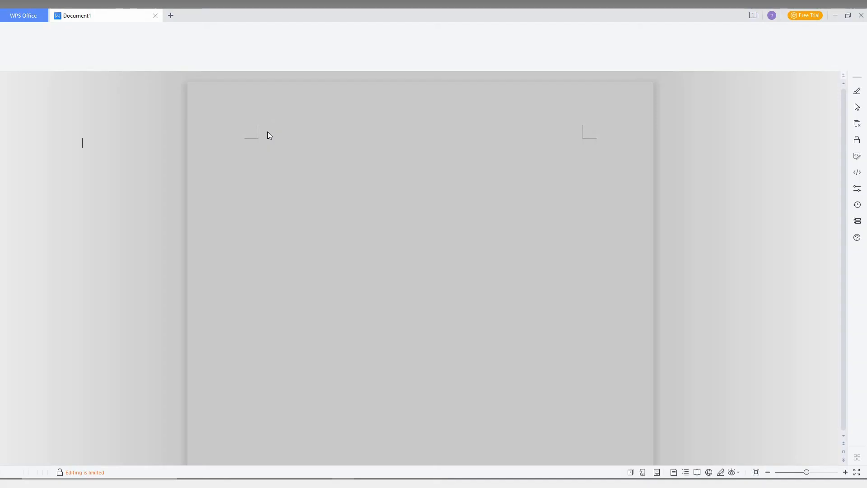